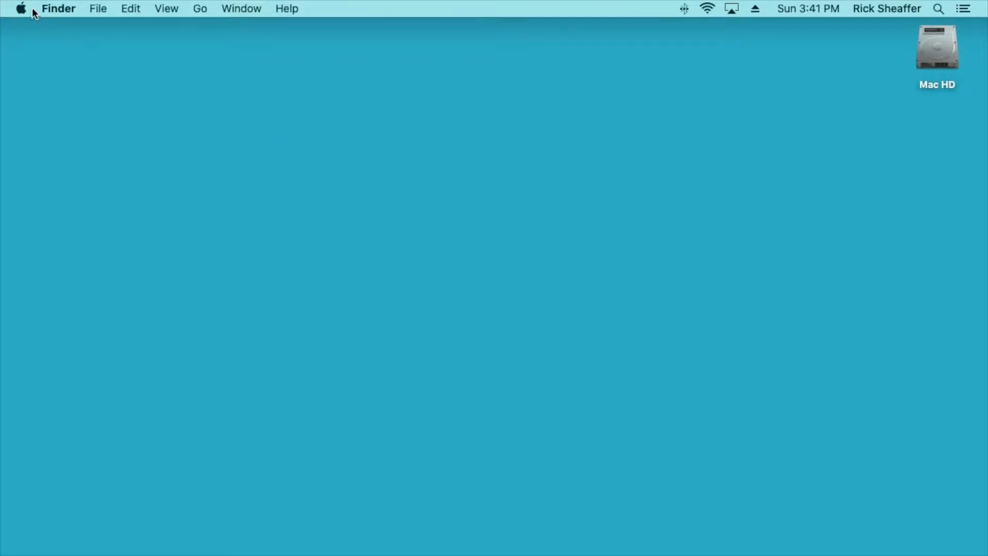
mouse_move(44, 29)
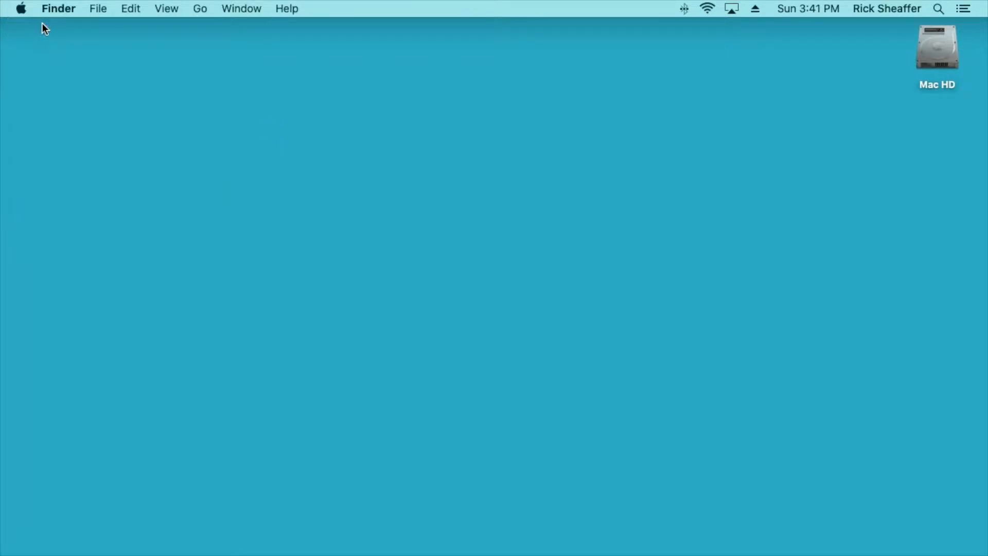
Bring up About This Mac from the Apple menu and launch its System Report.
left_click(21, 8)
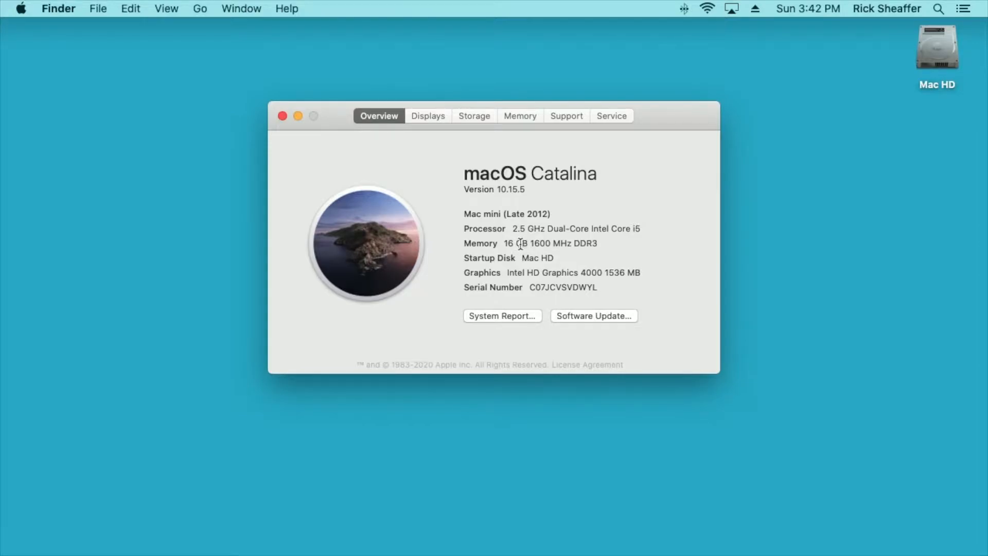
left_click(502, 316)
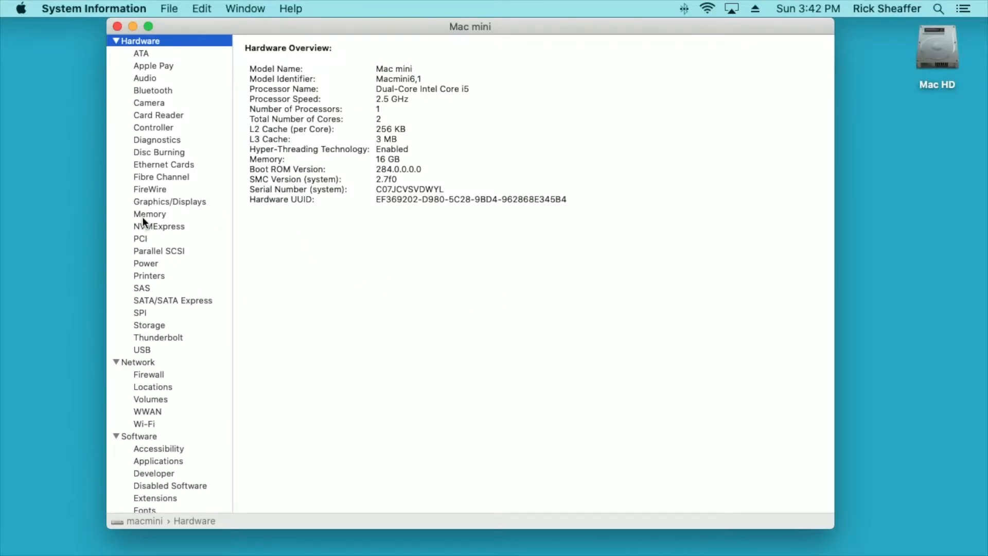
Select Memory under Hardware to list the two 8 GB DDR3 1600 MHz modules in BANK 0 and BANK 1.
left_click(150, 214)
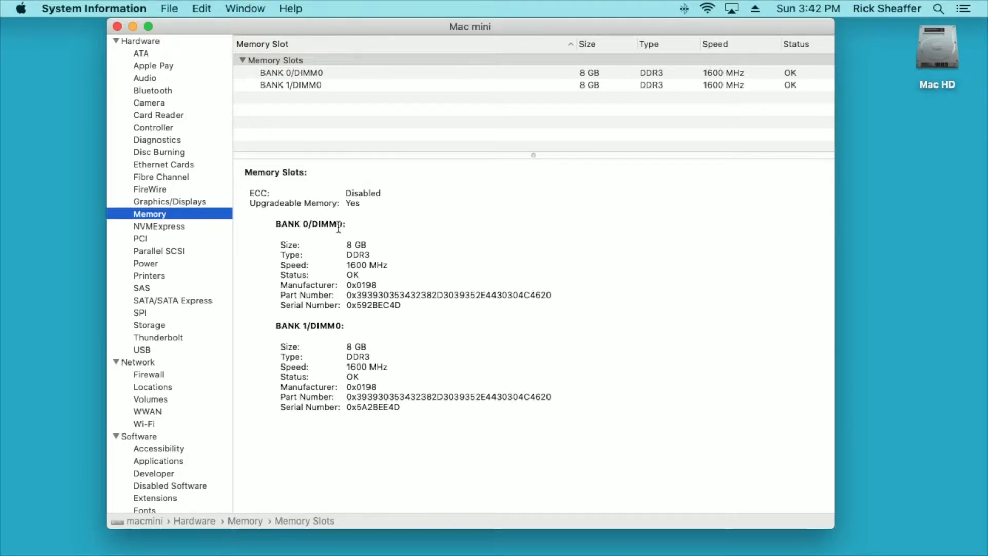
mouse_move(337, 242)
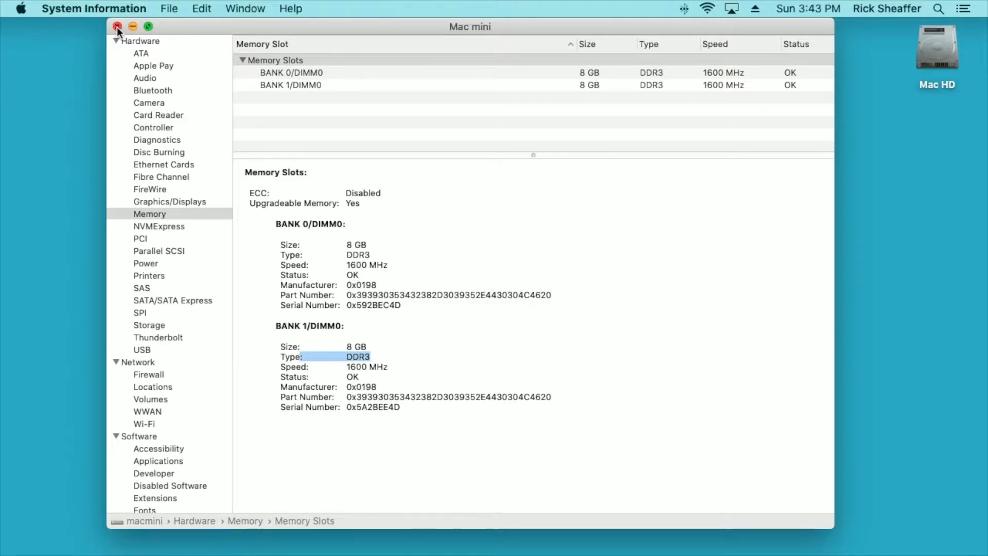
Close the System Information report and the About This Mac window, returning to the desktop.
left_click(118, 26)
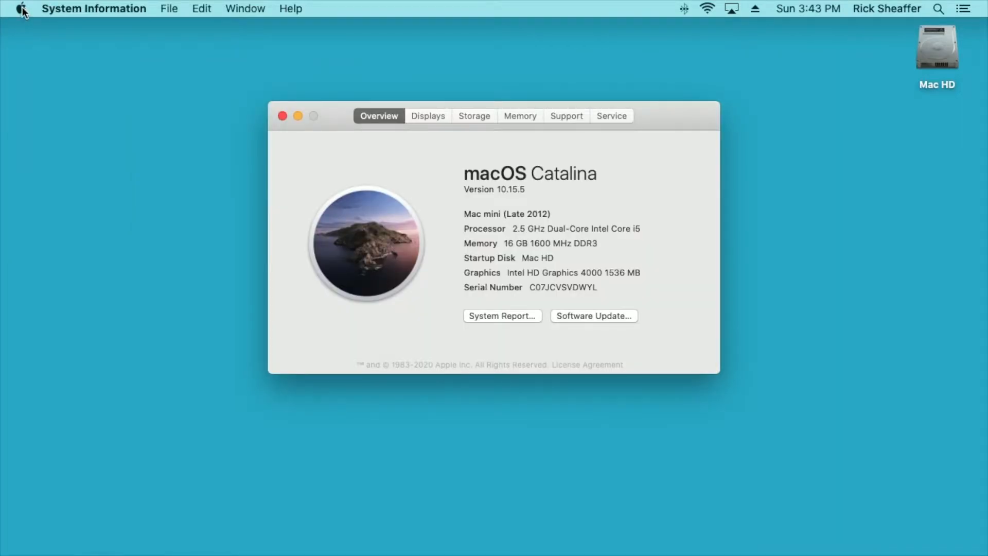
left_click(21, 9)
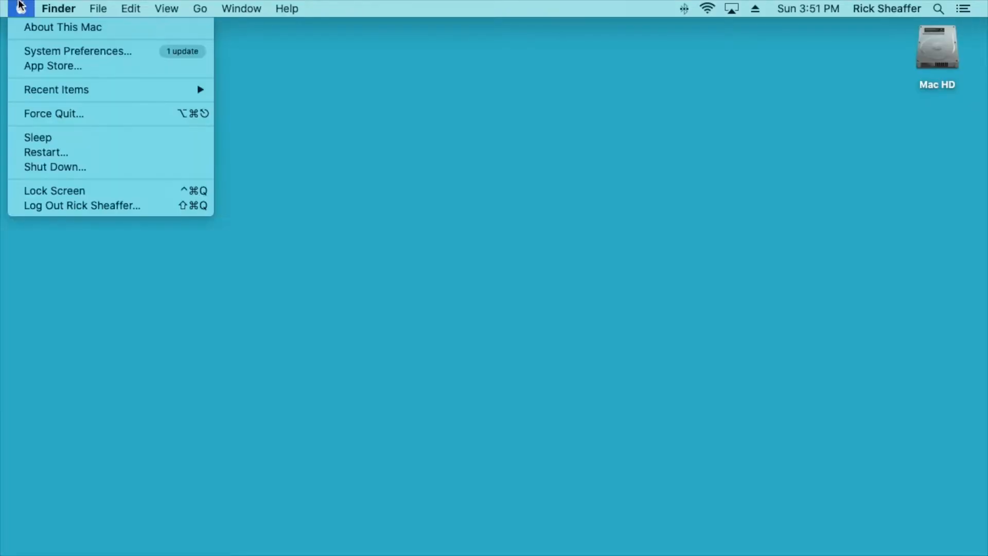
Reopen About This Mac, its System Report and the Memory section listing both 8 GB DDR3 modules.
left_click(438, 225)
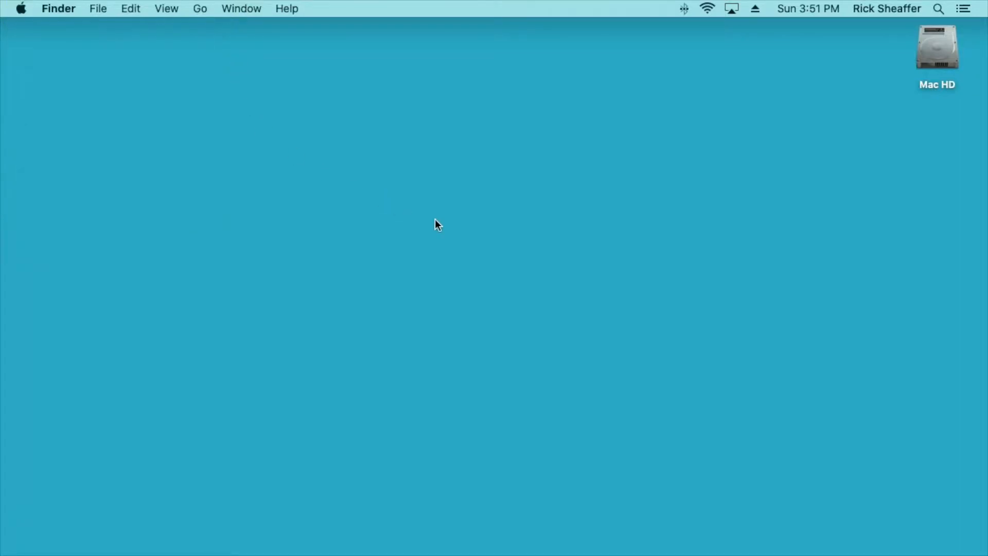
left_click(21, 8)
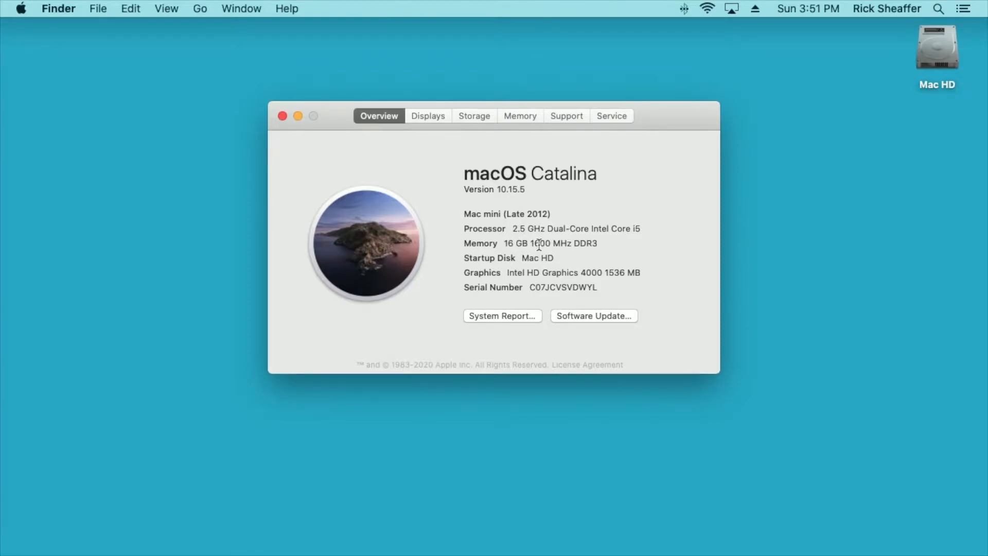
left_click(502, 316)
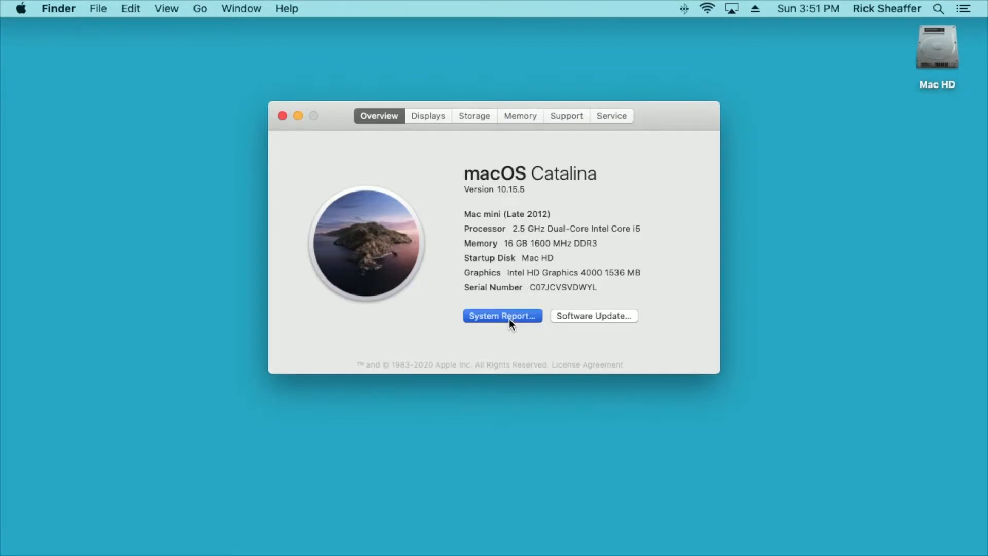
left_click(502, 316)
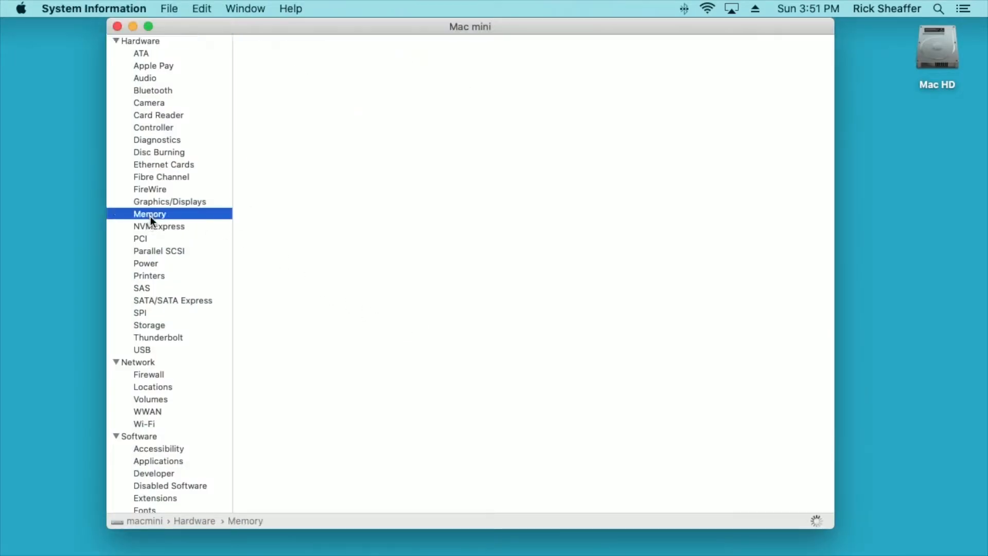
left_click(150, 214)
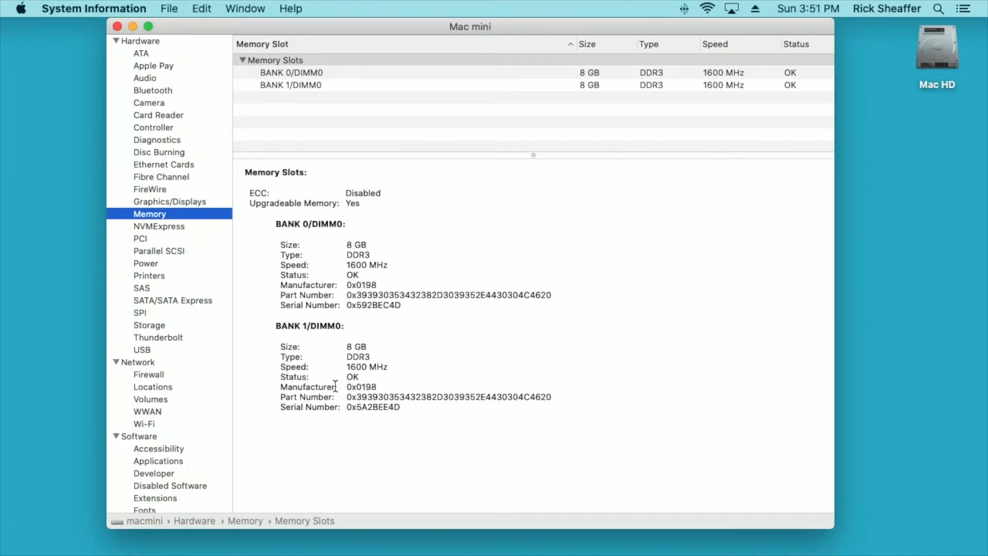